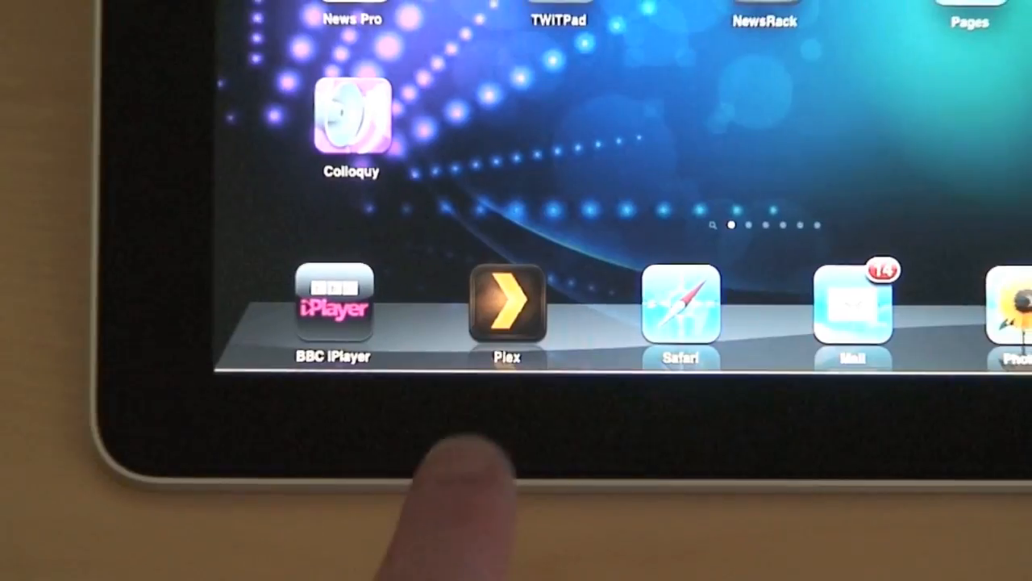
Launch Plex from the dock and scroll through the All Movies list.
{"action": "left_click", "coordinate": [505, 305]}
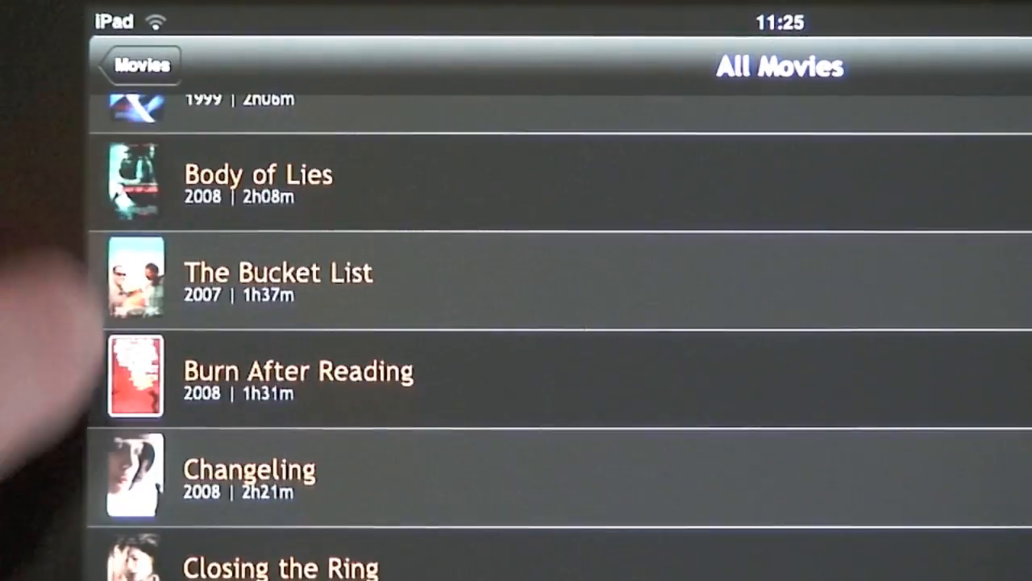
{"action": "scroll", "scroll_direction": "down", "scroll_amount": 3}
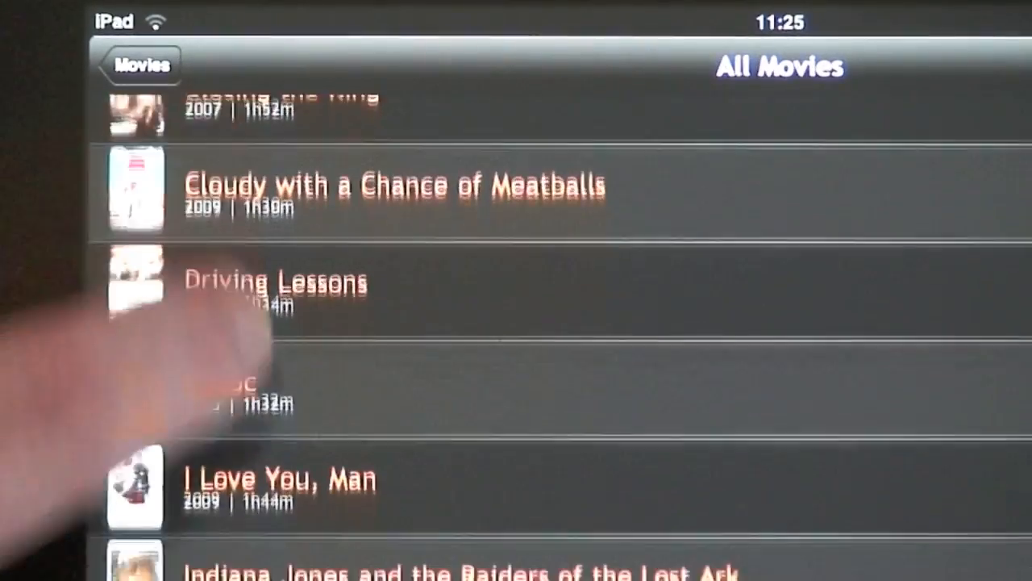
{"action": "scroll", "scroll_direction": "down", "scroll_amount": 3}
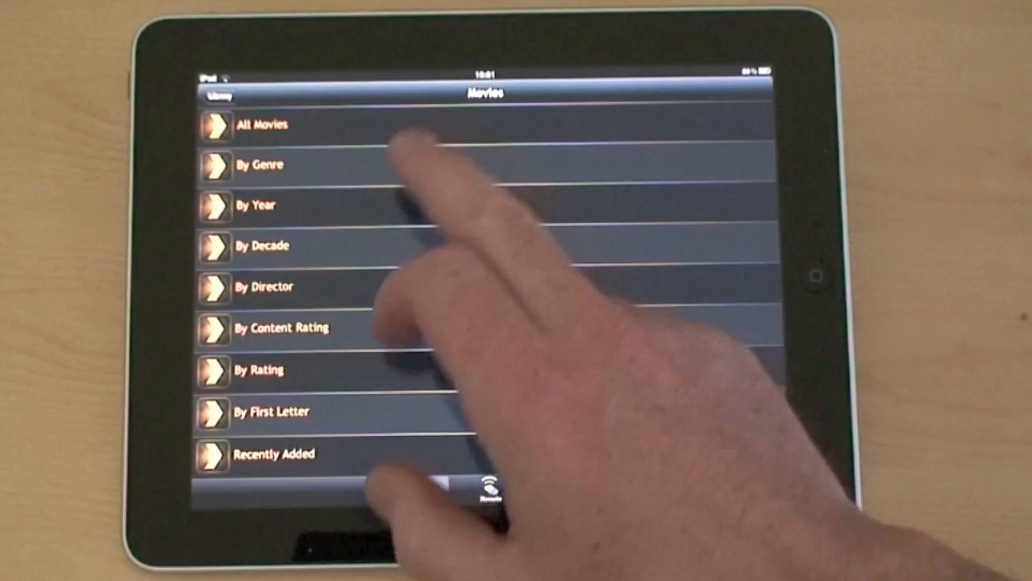
Scroll the Movies categories and choose browsing by first letter before switching to TV.
{"action": "scroll", "scroll_direction": "down", "scroll_amount": 3}
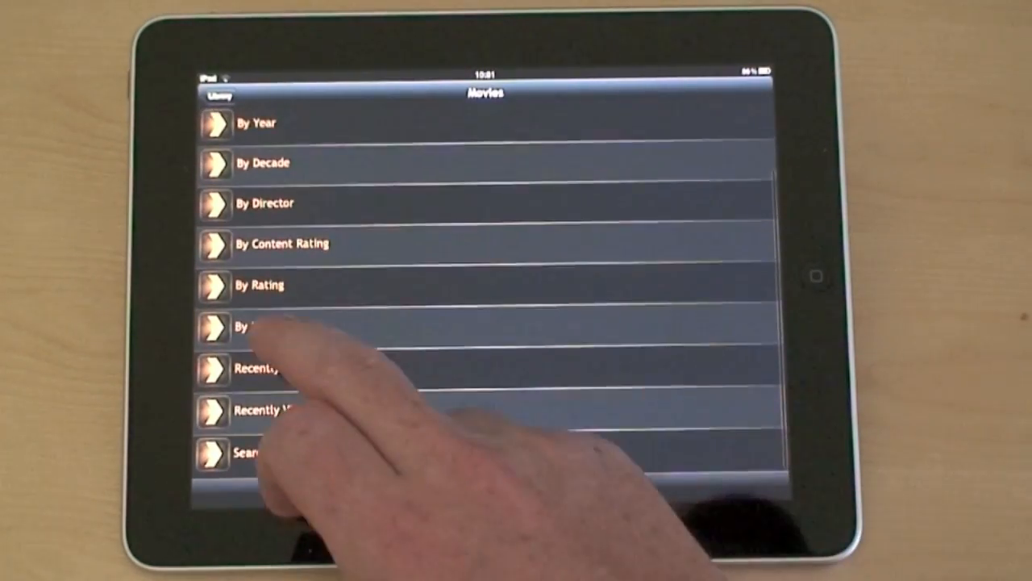
{"action": "left_click", "coordinate": [258, 325]}
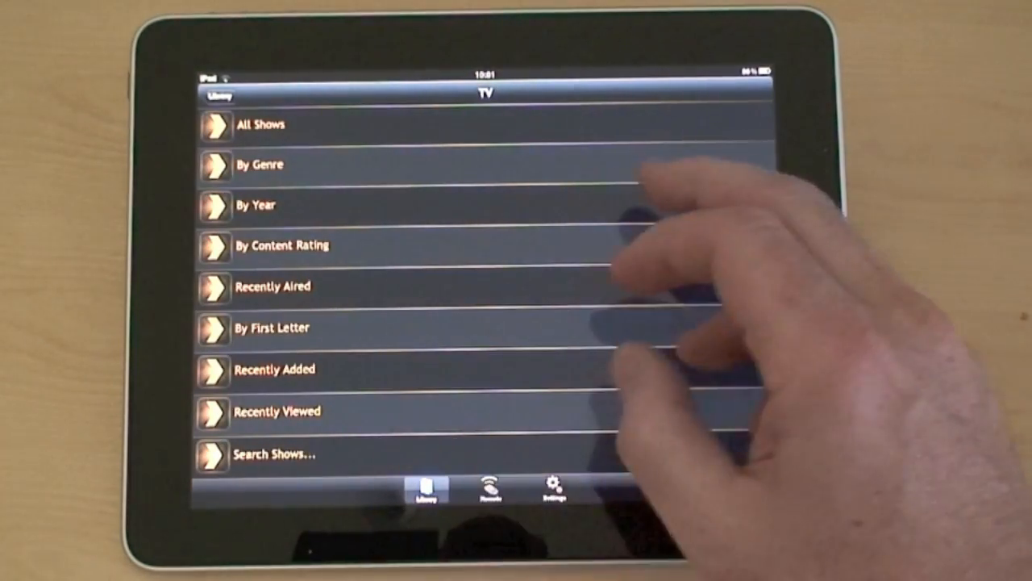
Browse TV by genre into Comedy, choose Kenny's World and its Season 1 episodes.
{"action": "left_click", "coordinate": [258, 164]}
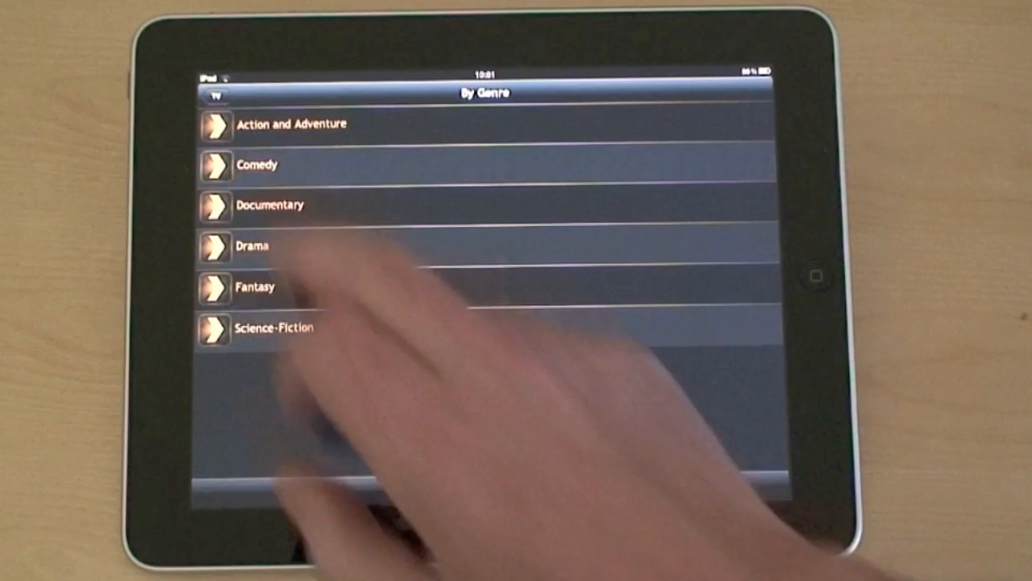
{"action": "left_click", "coordinate": [257, 165]}
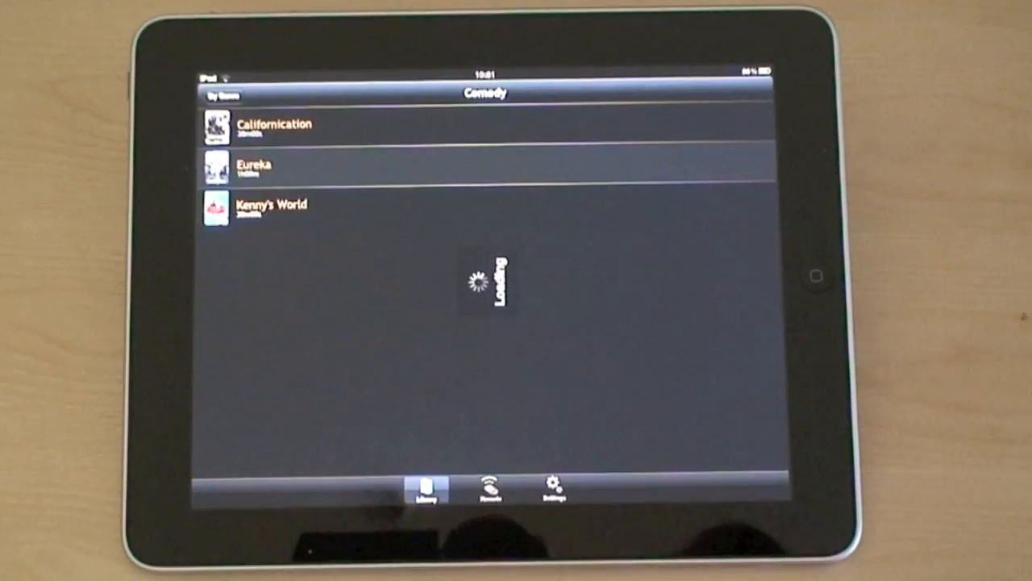
{"action": "left_click", "coordinate": [271, 204]}
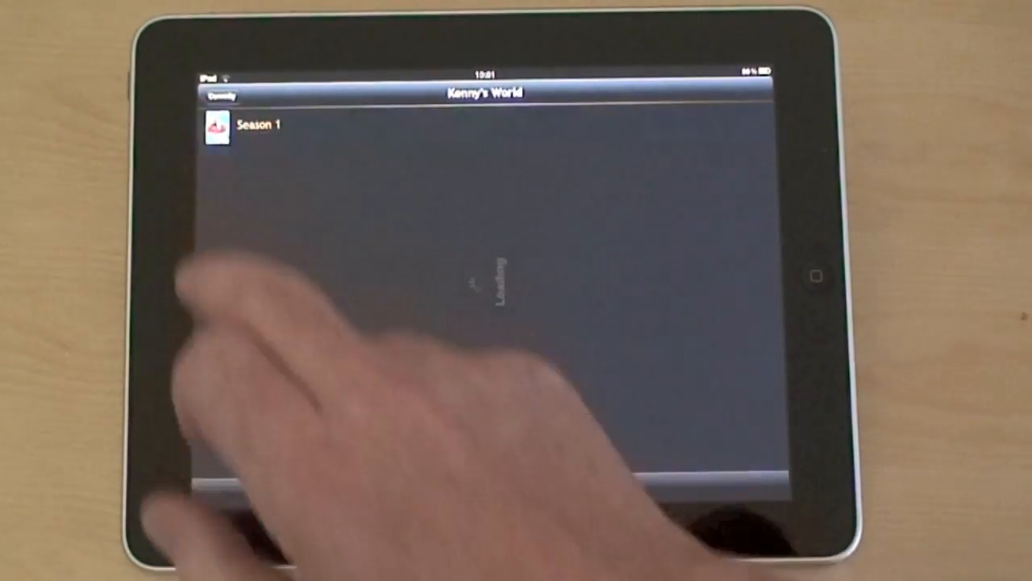
{"action": "left_click", "coordinate": [257, 124]}
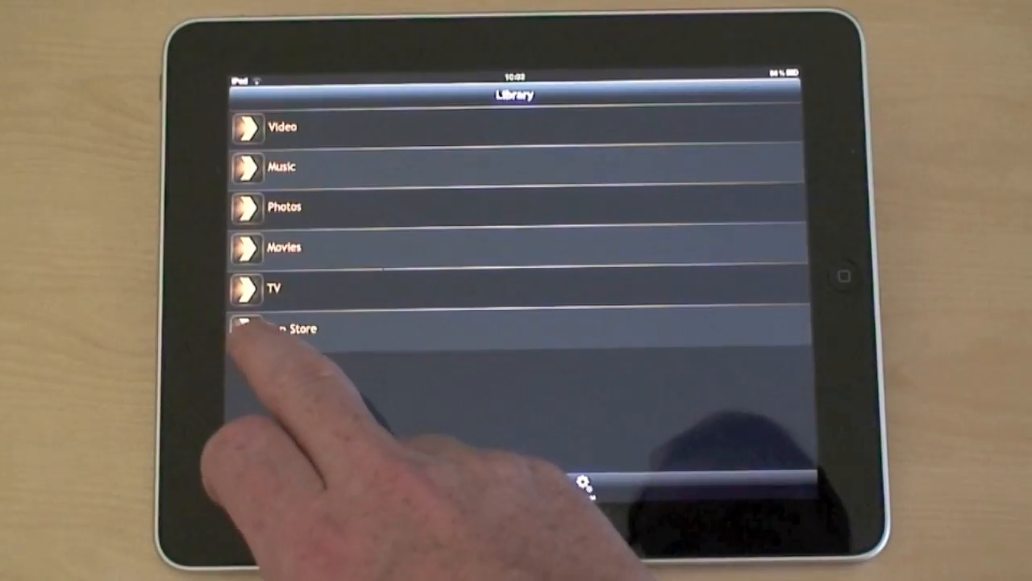
Install Hulu from the App Store's Most Popular plugins and confirm, then browse TV Shows.
{"action": "left_click", "coordinate": [283, 328]}
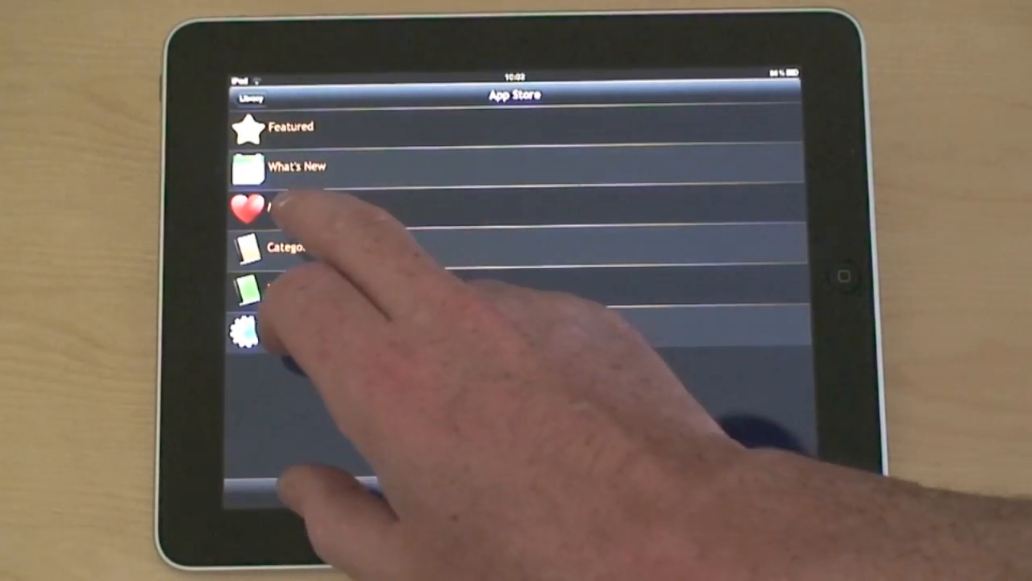
{"action": "left_click", "coordinate": [274, 208]}
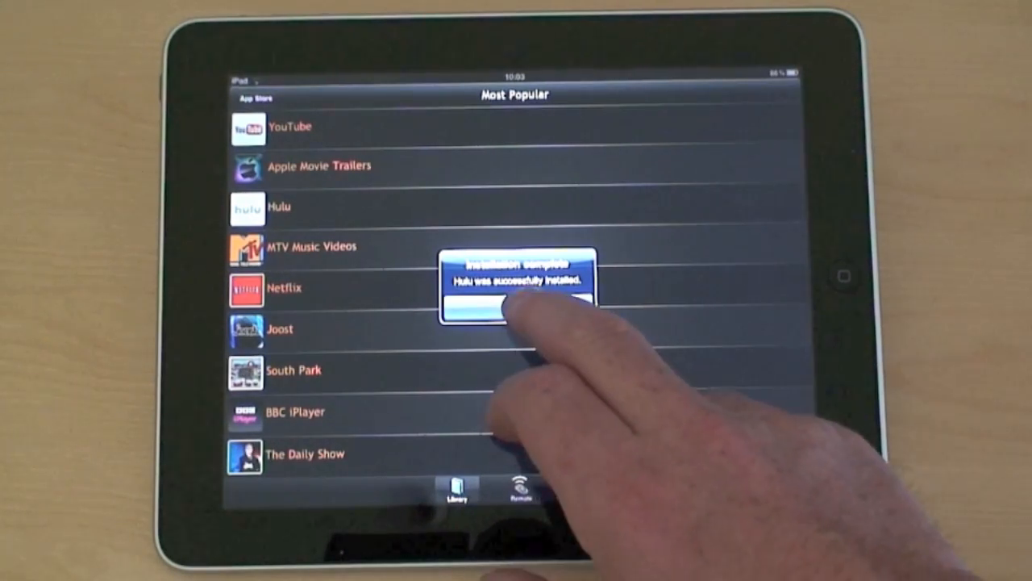
{"action": "left_click", "coordinate": [513, 305]}
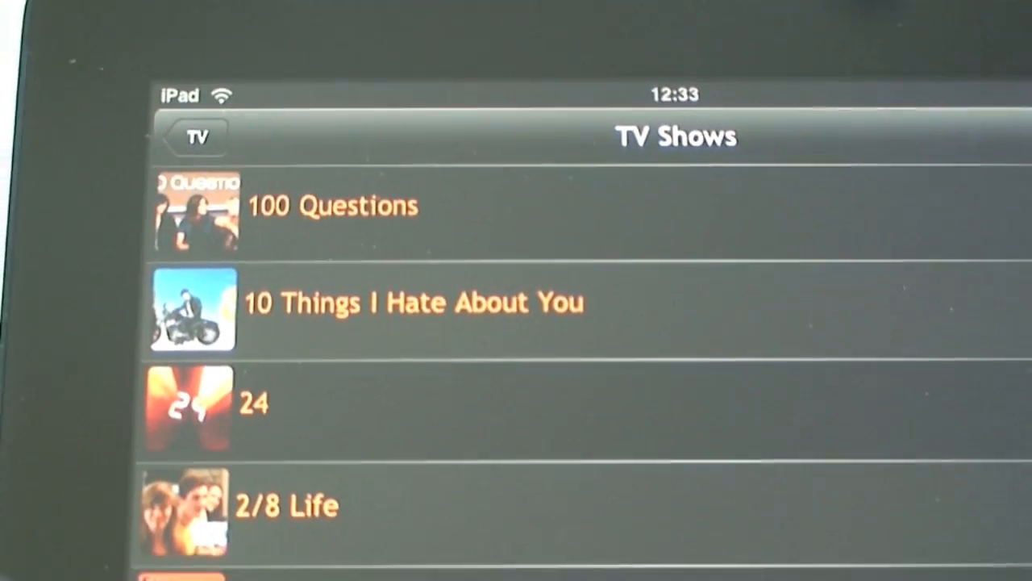
{"action": "scroll", "scroll_direction": "down", "scroll_amount": 3}
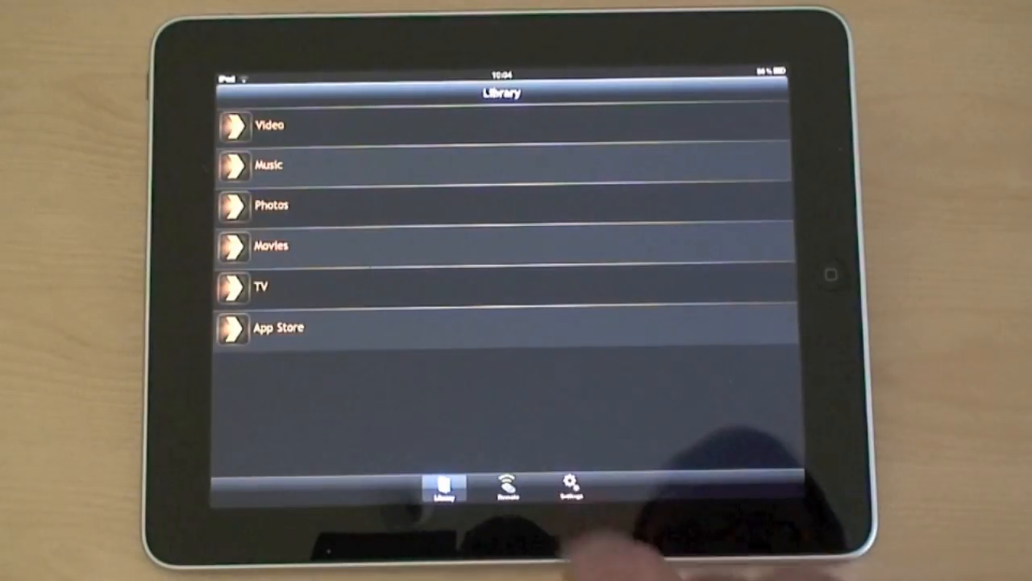
{"action": "left_click", "coordinate": [571, 484]}
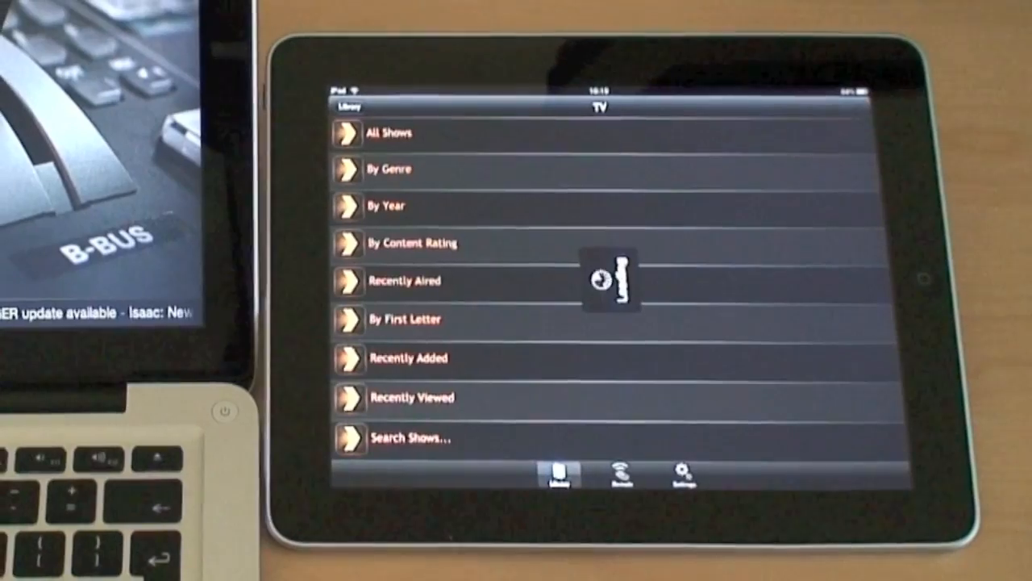
Show the All Shows list with series like Caprica, Fringe, House and Lost.
{"action": "left_click", "coordinate": [397, 133]}
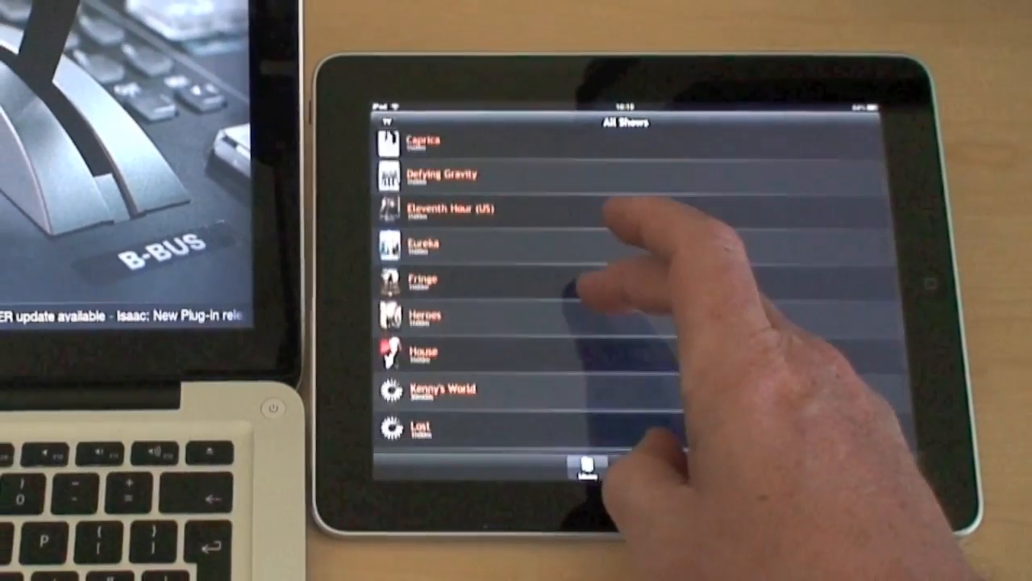